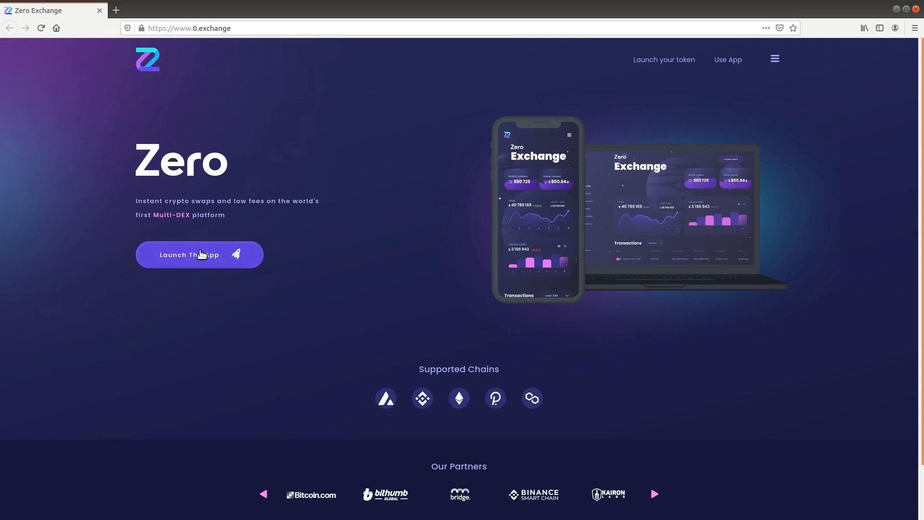
Step: Launch the exchange app and choose Install MetaMask from the Connect Wallet options, opening metamask.io
click(189, 255)
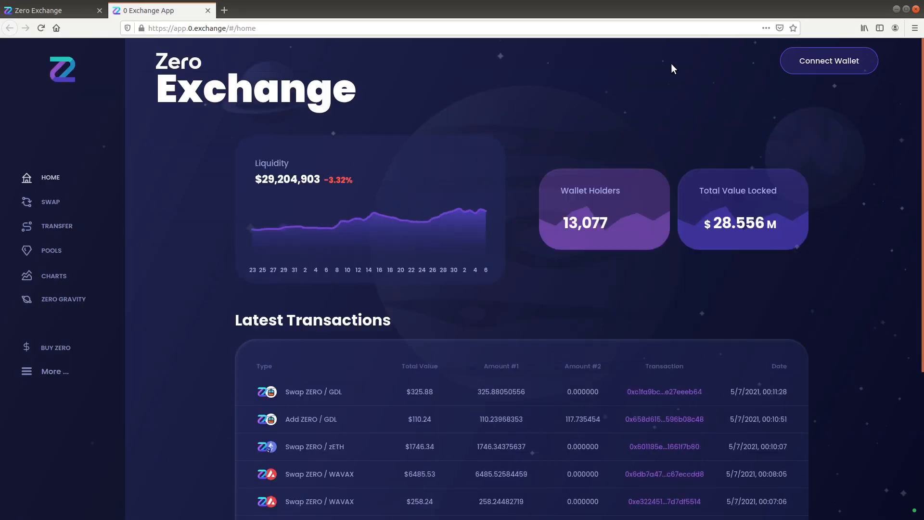
click(828, 60)
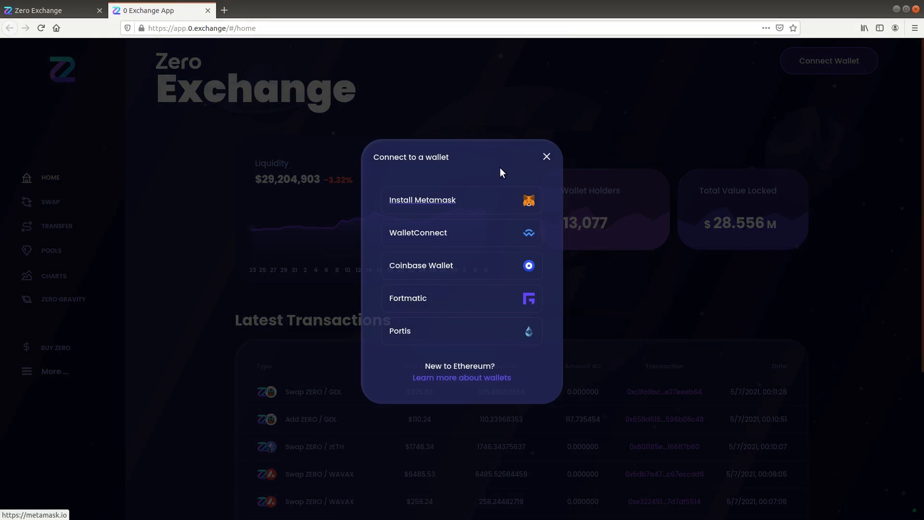
click(422, 199)
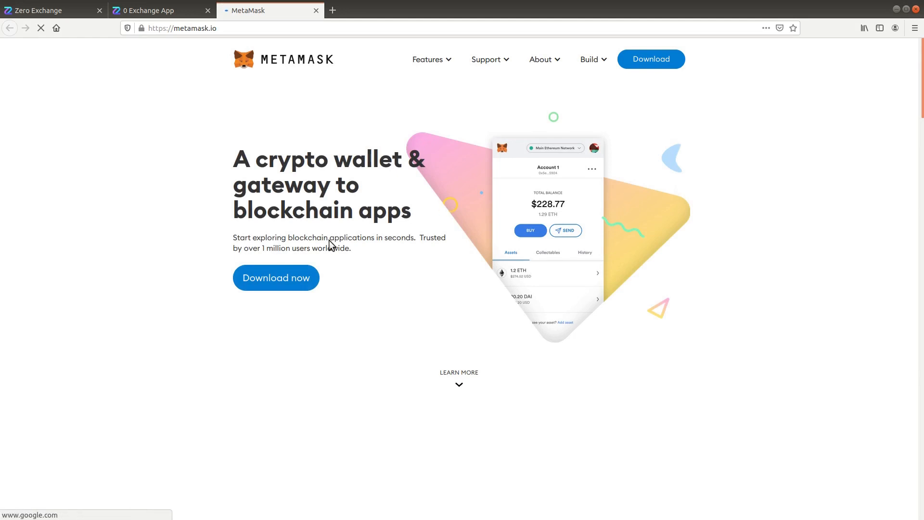
Step: Download MetaMask for Firefox, add it and approve its permissions so the welcome page opens
click(275, 278)
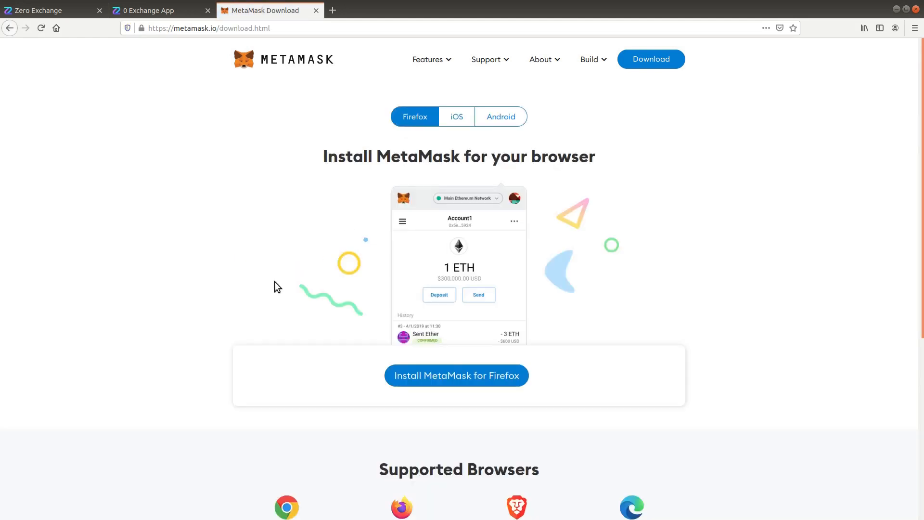
click(456, 376)
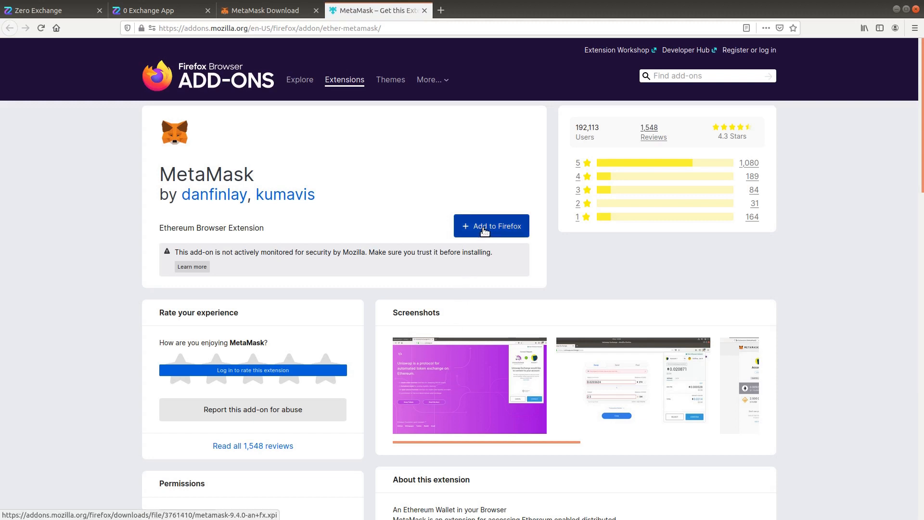
click(491, 225)
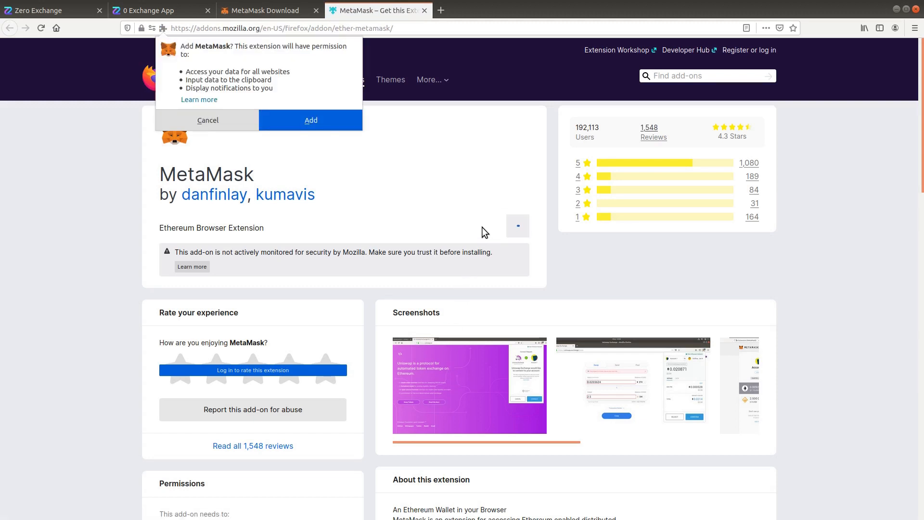
click(310, 120)
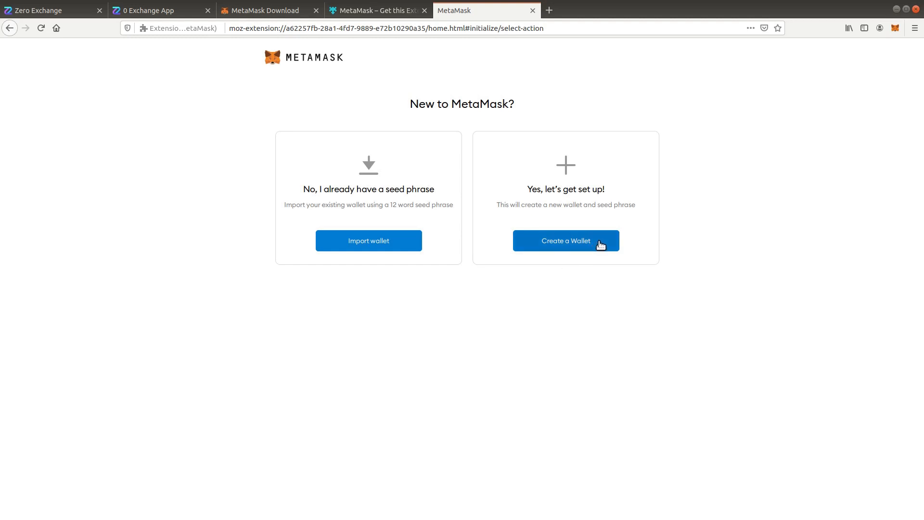
Step: Create a new wallet, answer the metrics prompt, set the password and reveal the backup phrase
click(565, 241)
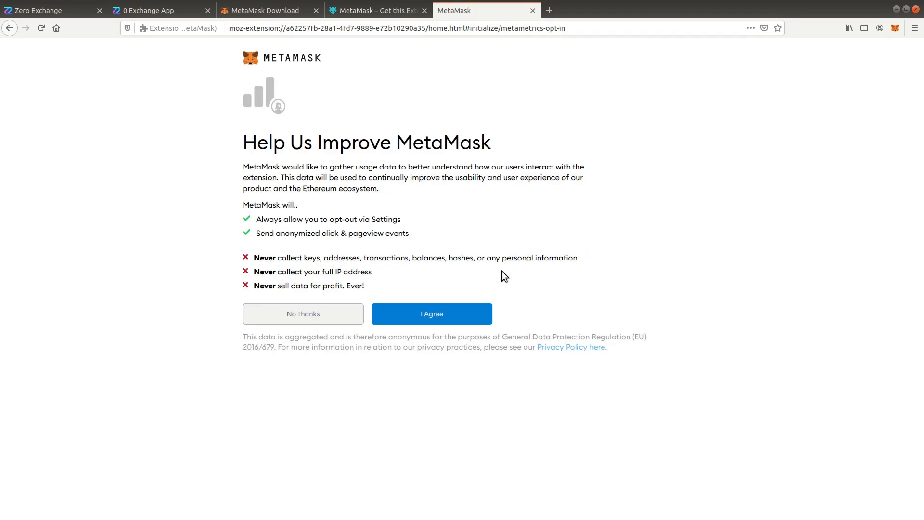
click(431, 313)
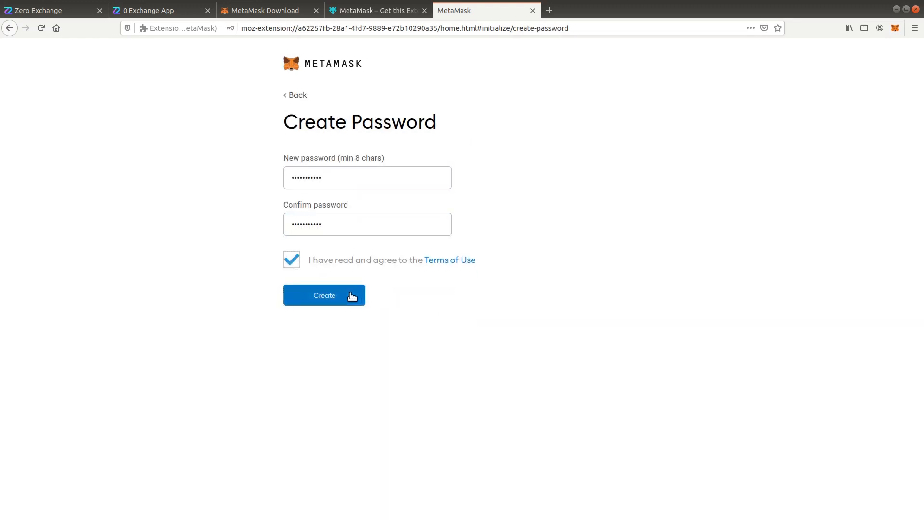
click(323, 295)
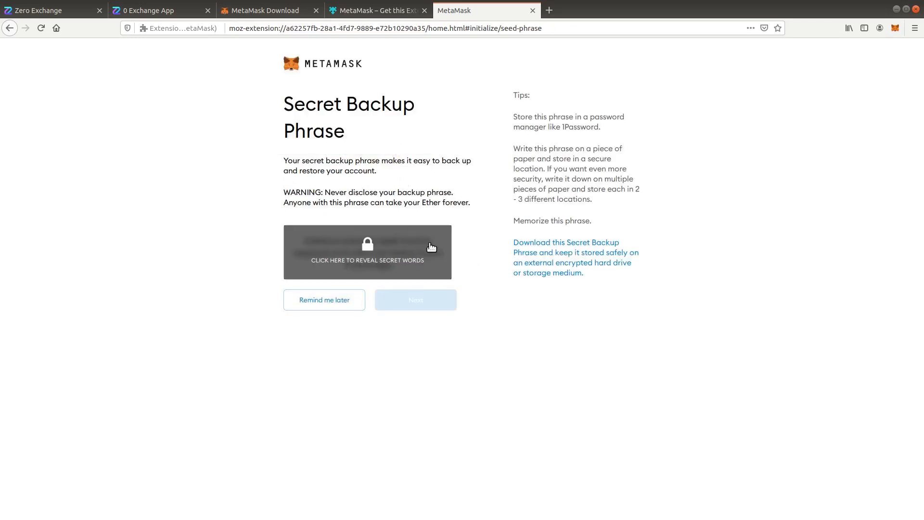
click(367, 252)
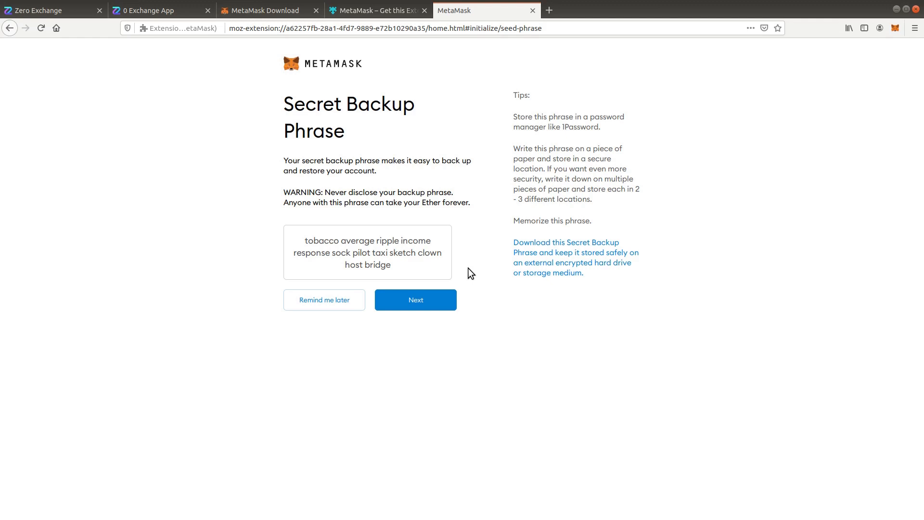
mouse_move(444, 292)
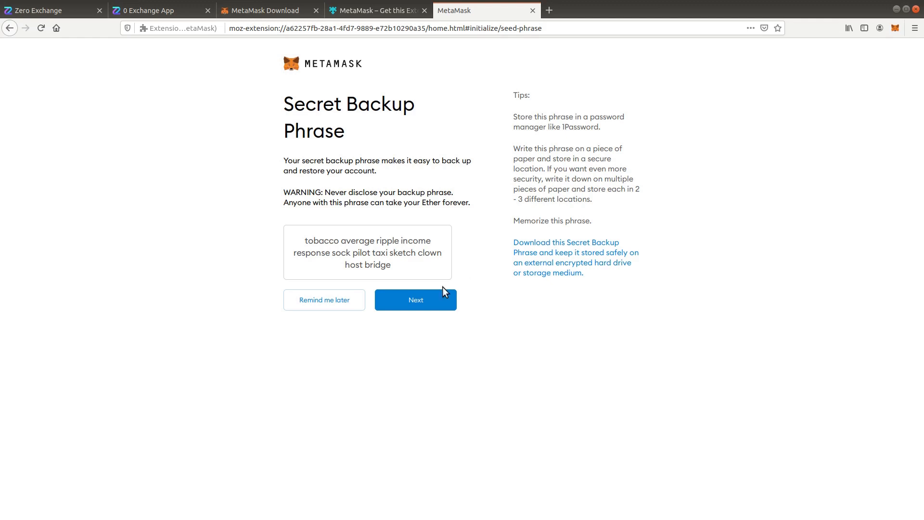
Step: Confirm the secret backup phrase by selecting its words in the original order
click(415, 300)
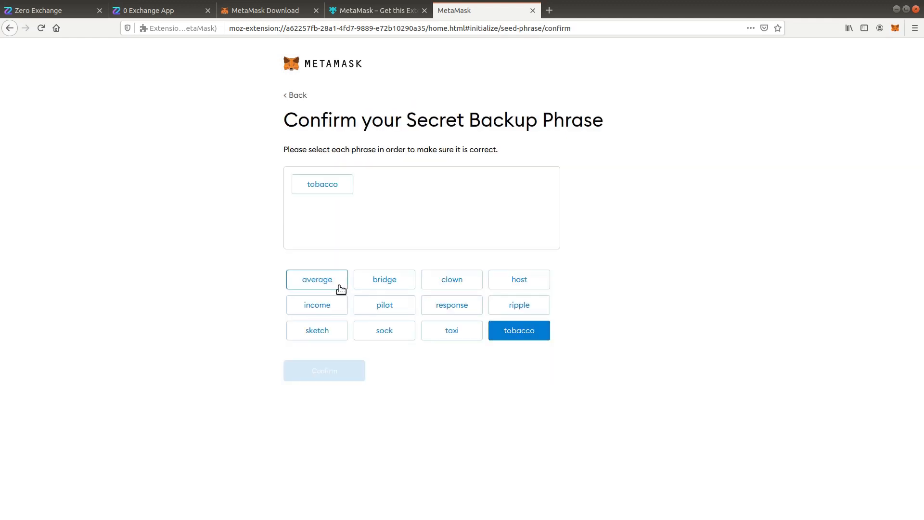
click(384, 330)
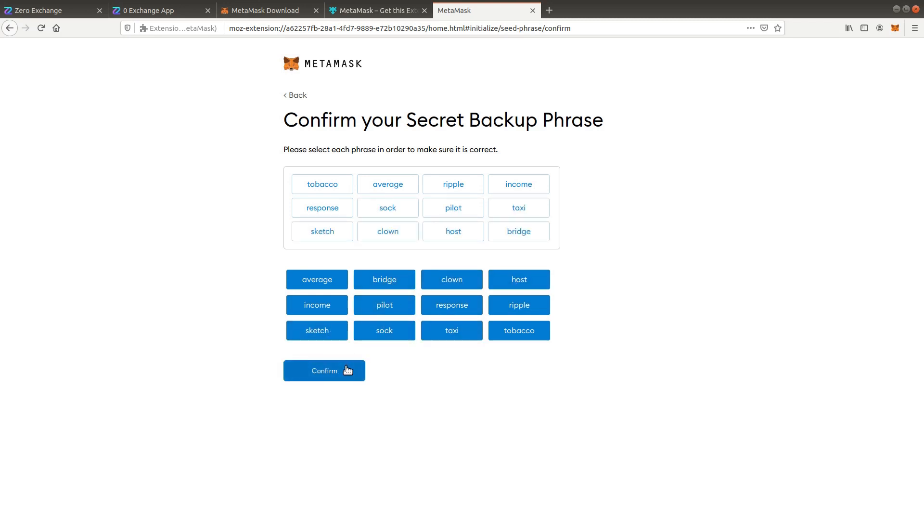
click(324, 371)
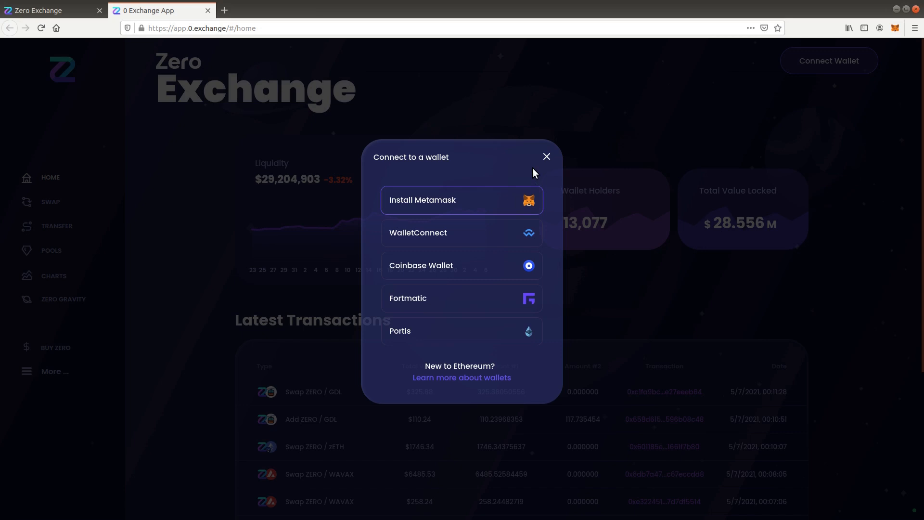
Step: Connect Zero Exchange to MetaMask Account 1, showing the wallet address with 0 ETH
click(894, 28)
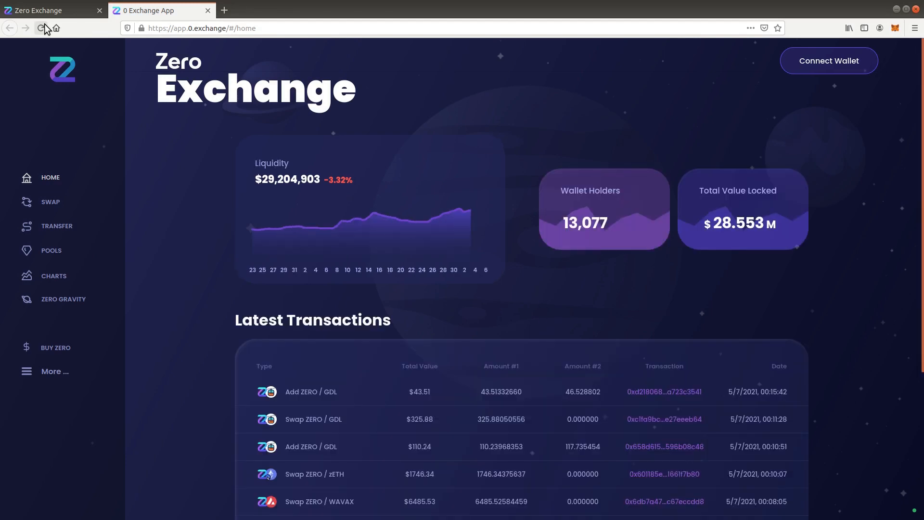
click(829, 61)
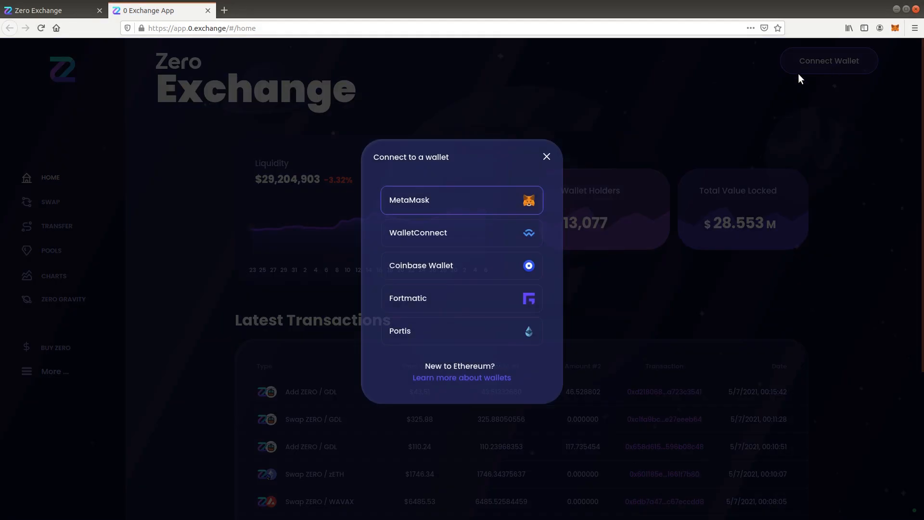
click(461, 199)
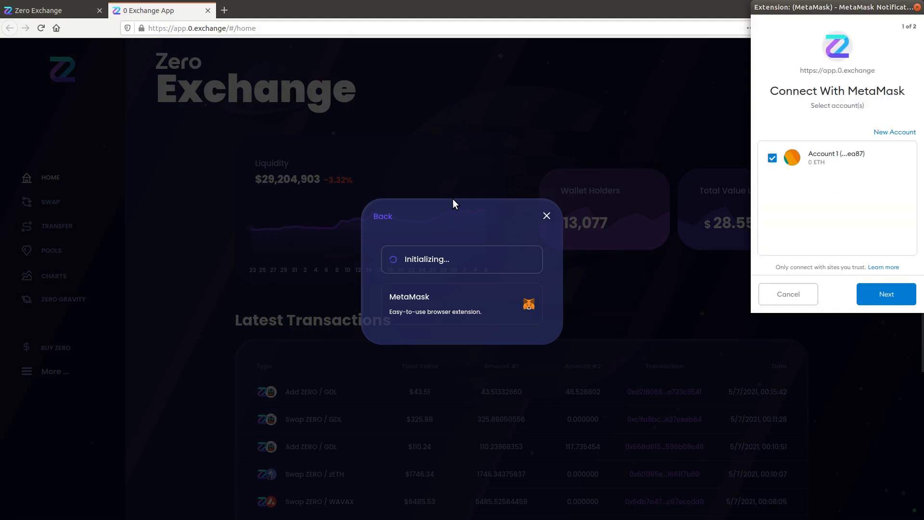
click(886, 293)
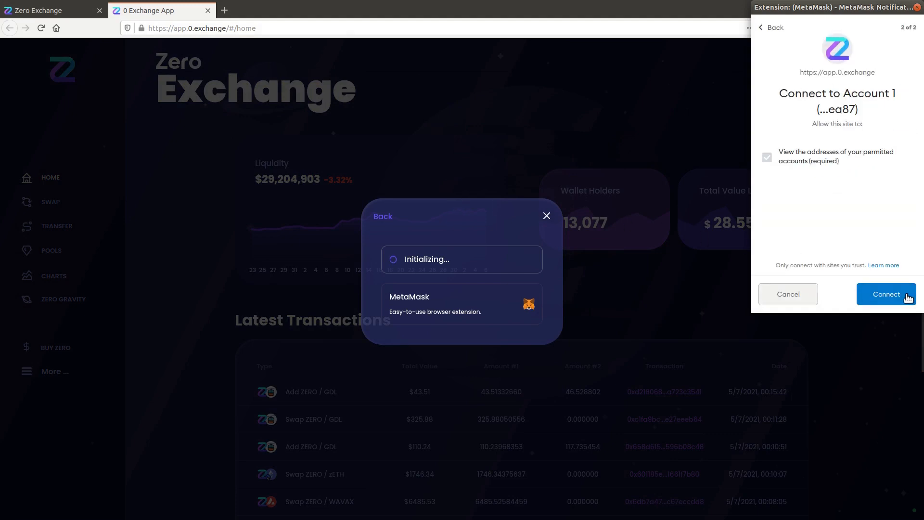
click(885, 294)
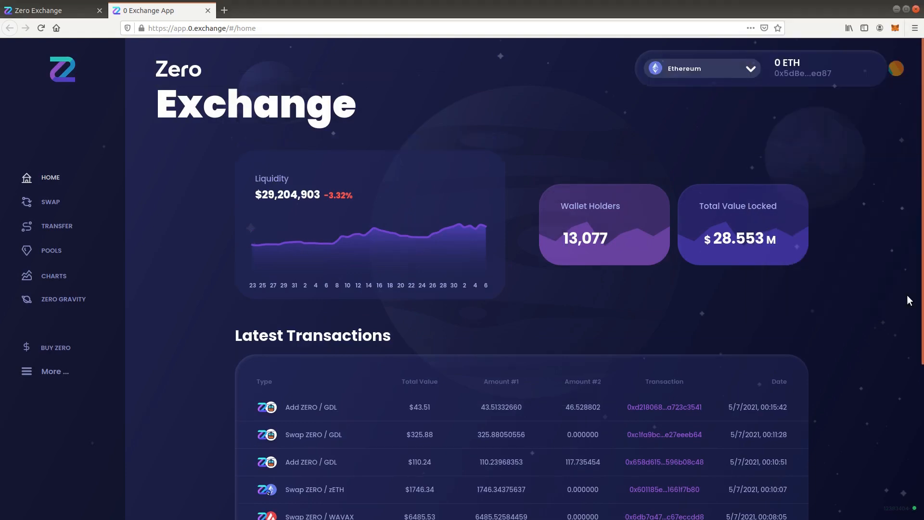
Step: Expand the MetaMask wallet into its own full tab via the account options menu
click(895, 28)
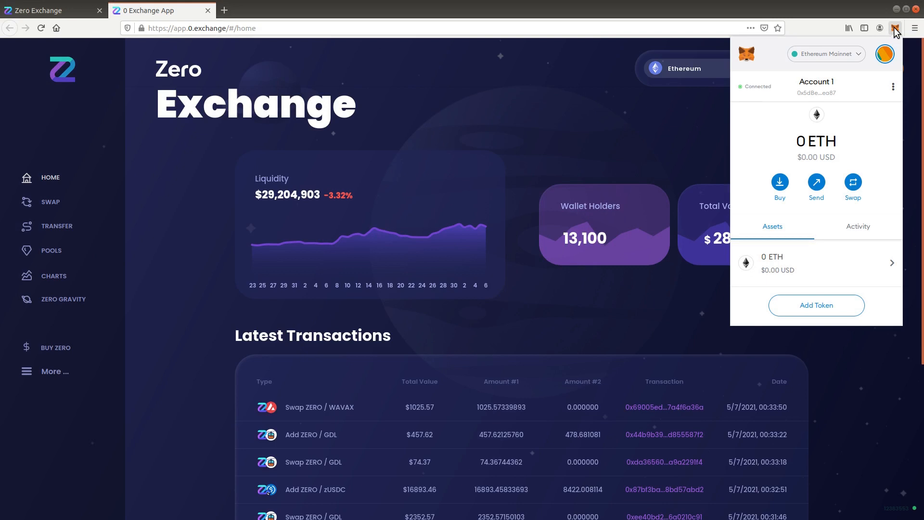
mouse_move(894, 87)
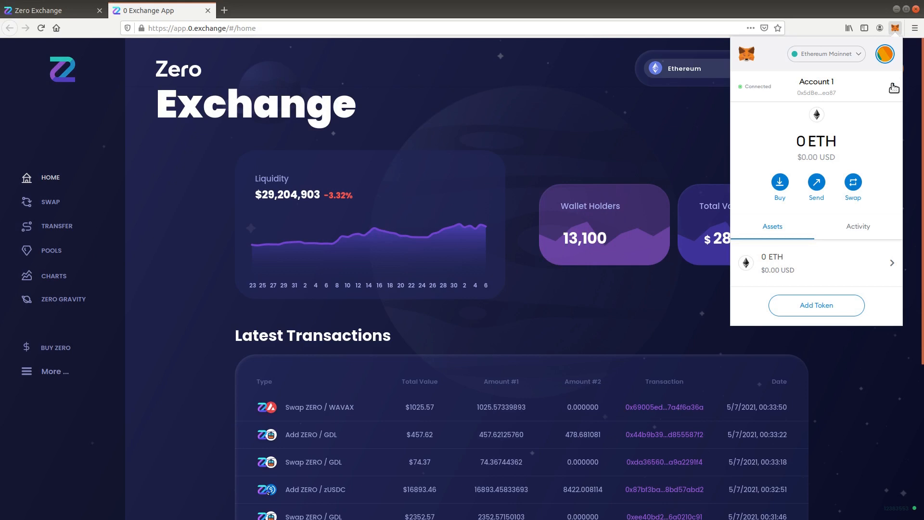
click(892, 86)
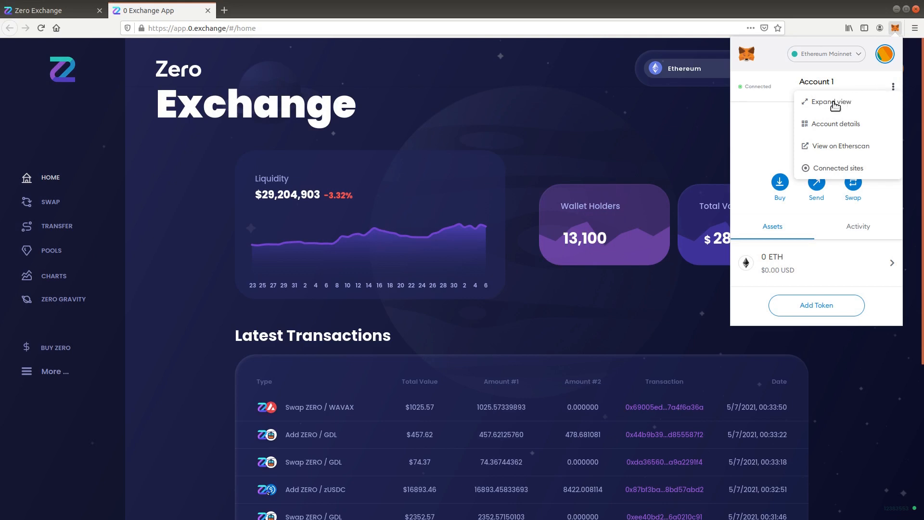
click(832, 102)
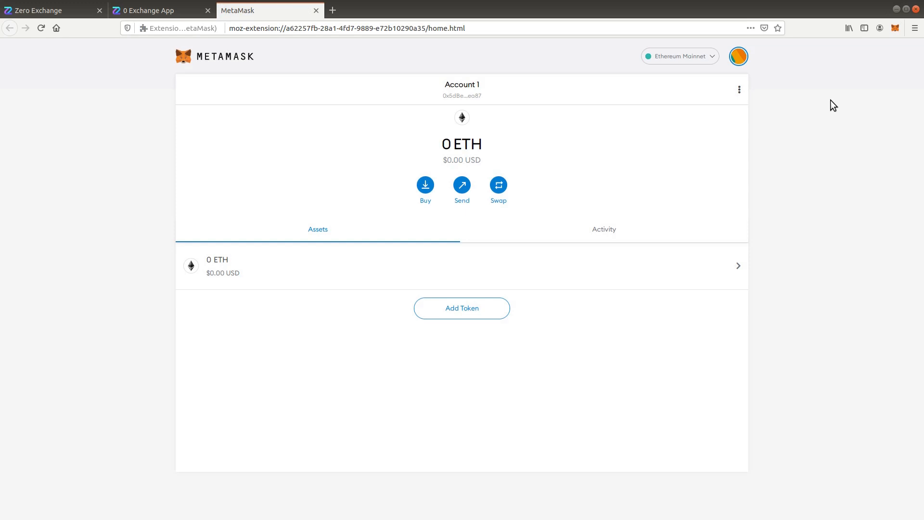
Step: Reach the add-network form from the account menu and search 'metamask binance smart chain'
click(679, 56)
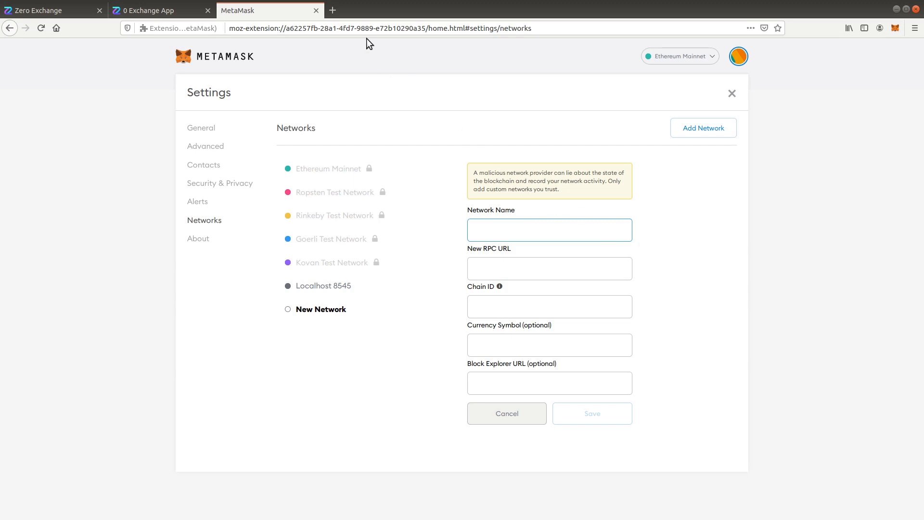
text(metamask binance smart chain)
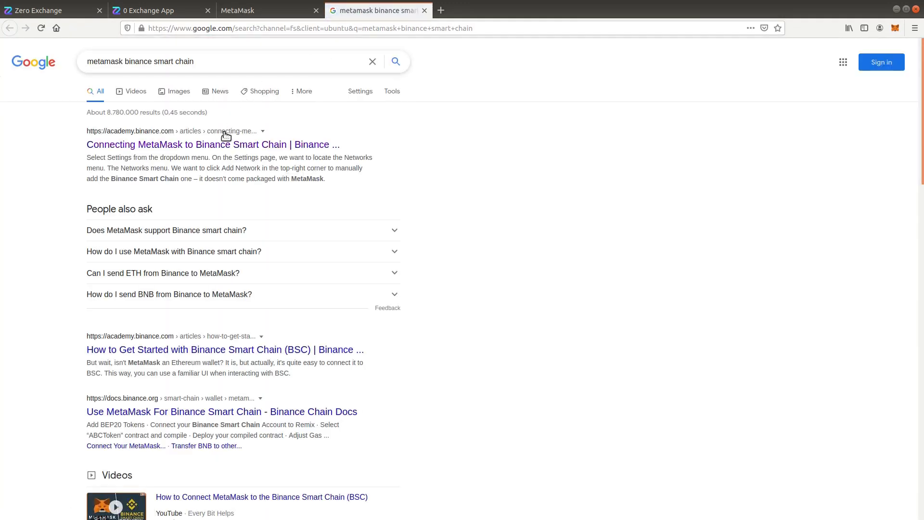
Step: Follow the Binance Academy guide to save the Smart Chain network (chain ID 56, BNB) and start another
click(212, 145)
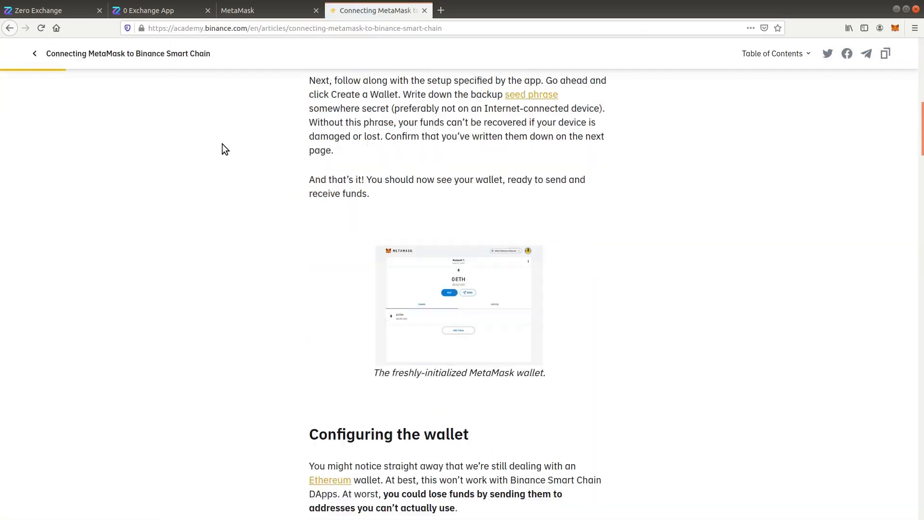
scroll(down, 3)
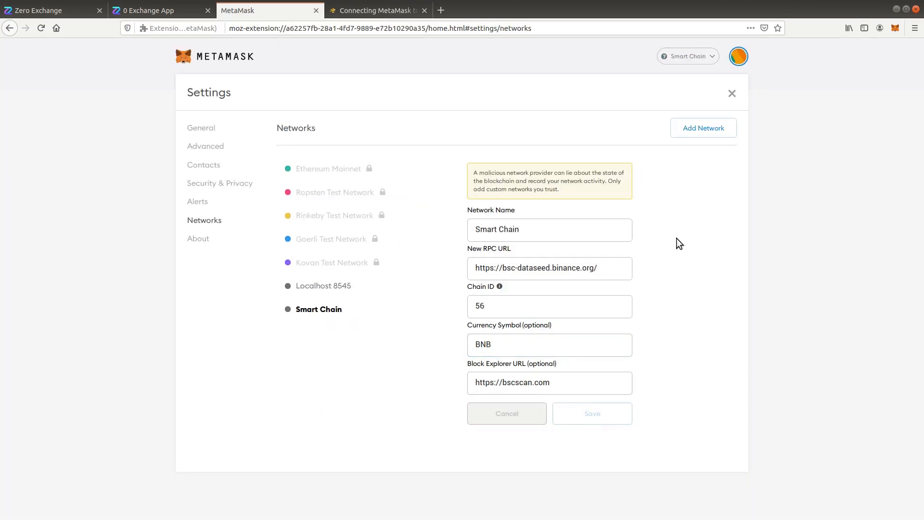
click(703, 128)
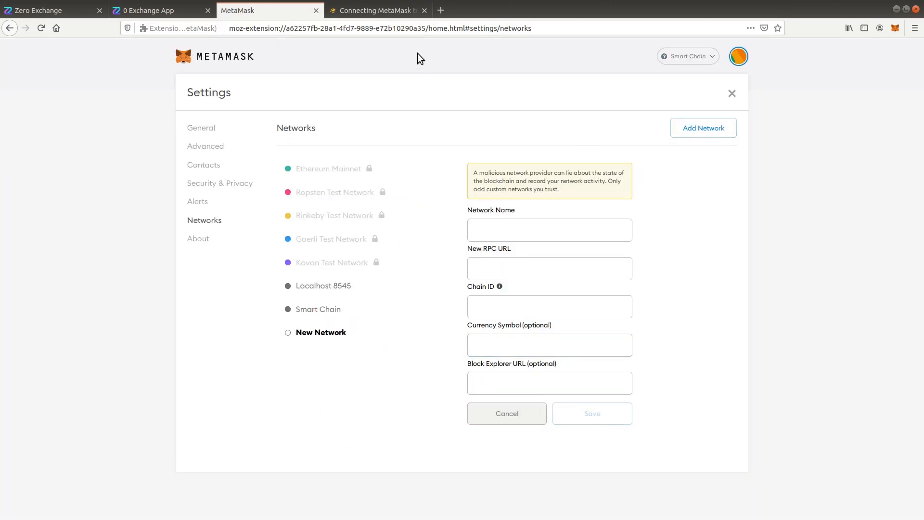
click(377, 10)
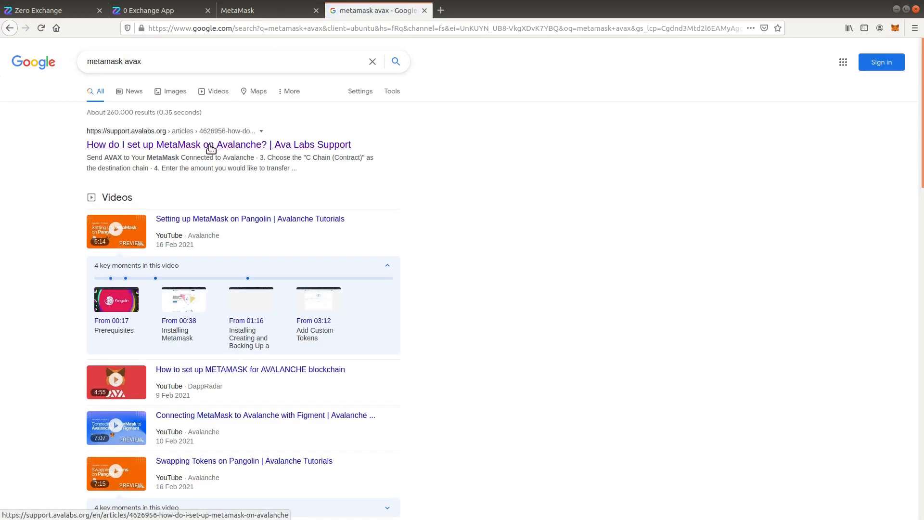
Step: Open the Ava Labs 'How do I set up MetaMask on Avalanche?' article and scroll to its settings
click(218, 144)
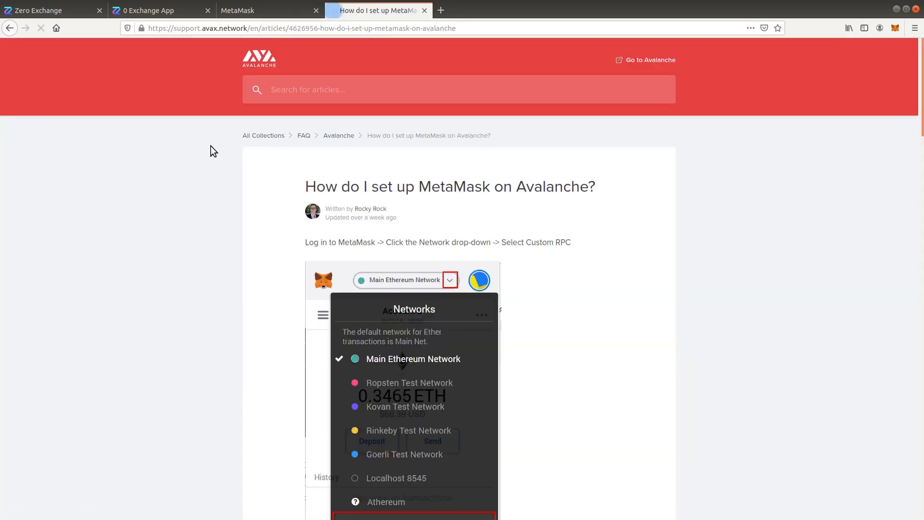
scroll(down, 3)
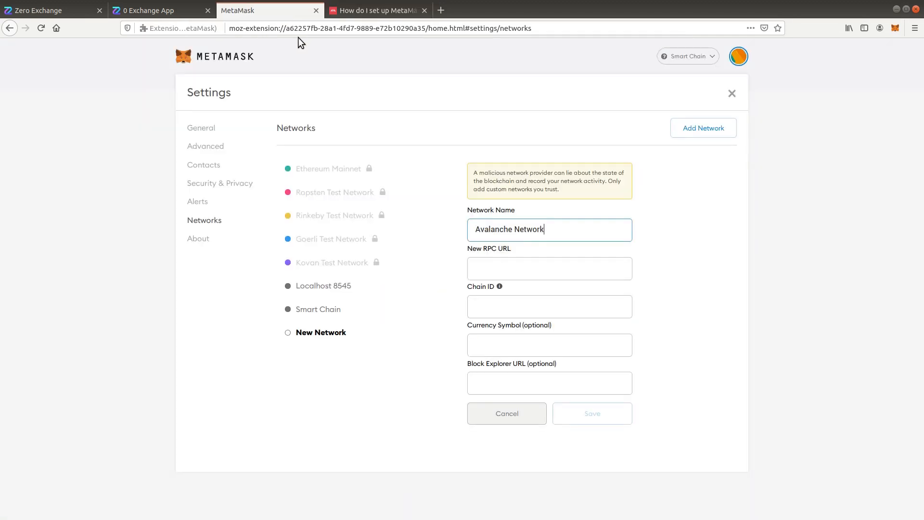
Step: Save Avalanche Network with chain ID 43114 and currency symbol AVAX
text(AVAX)
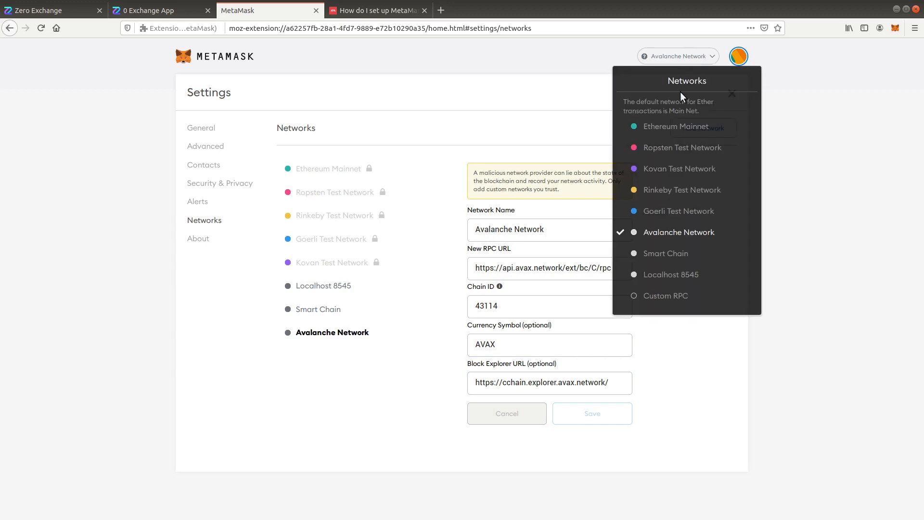
click(378, 10)
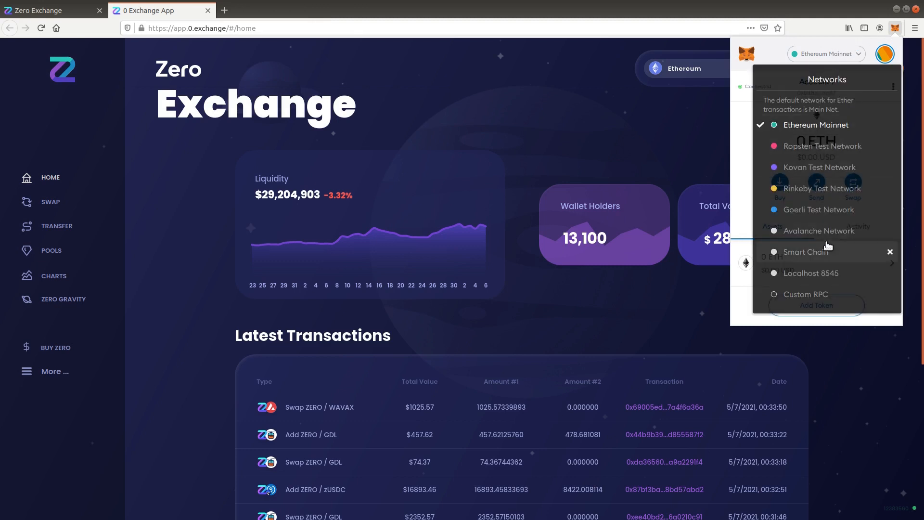
Step: Switch the wallet to Smart Chain (0 BNB), then to Avalanche Network showing 0 AVAX
click(808, 252)
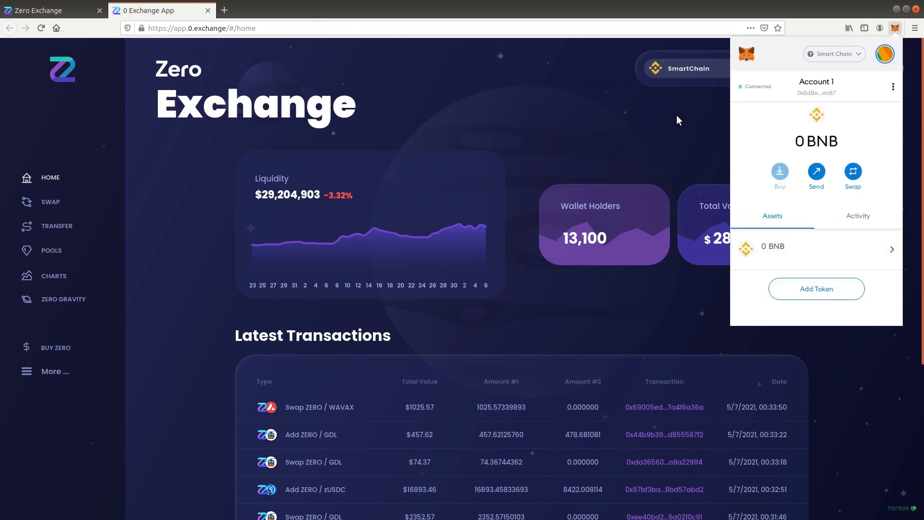
click(895, 28)
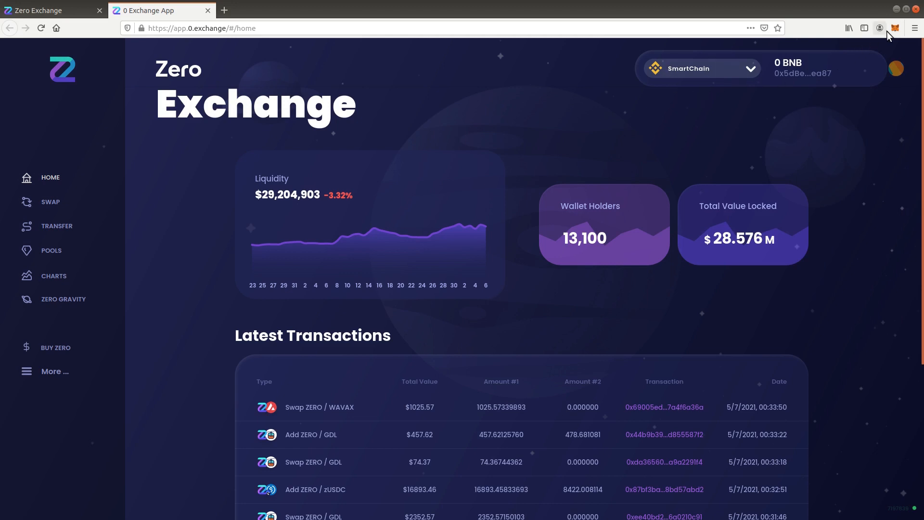
click(895, 28)
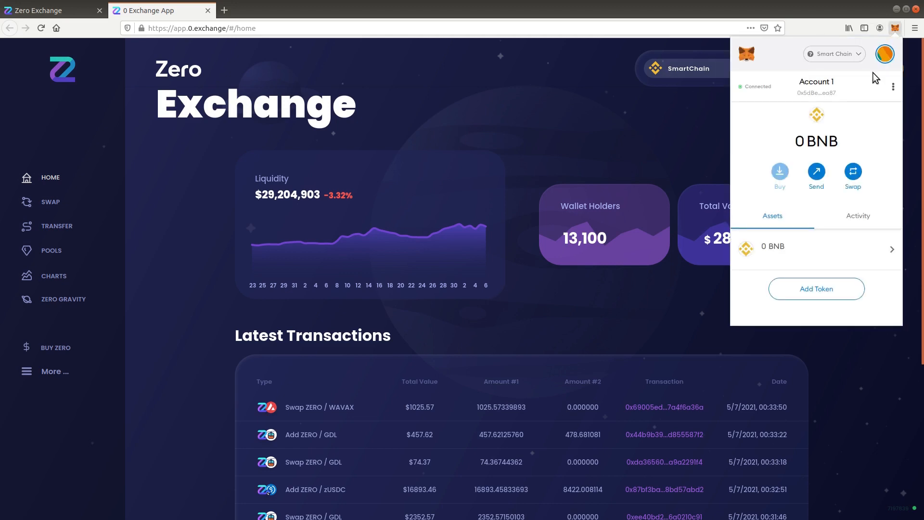
click(833, 53)
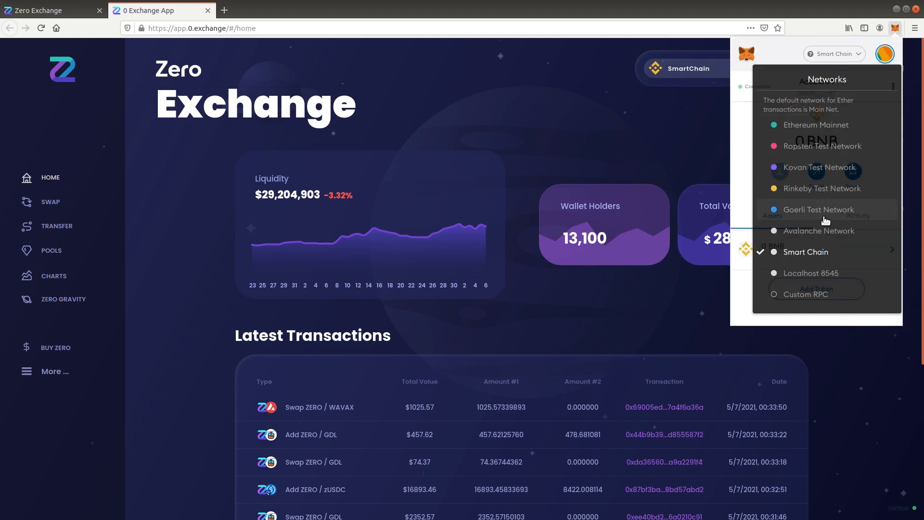
click(820, 230)
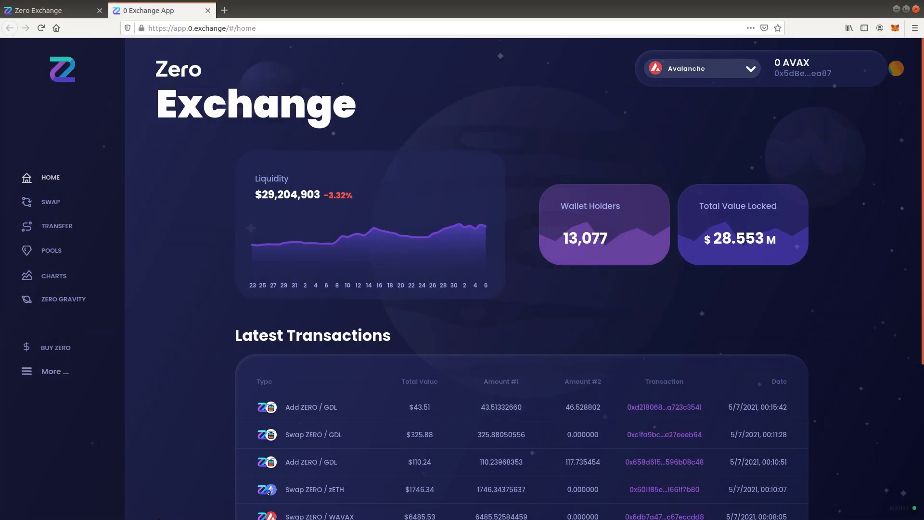
mouse_move(124, 436)
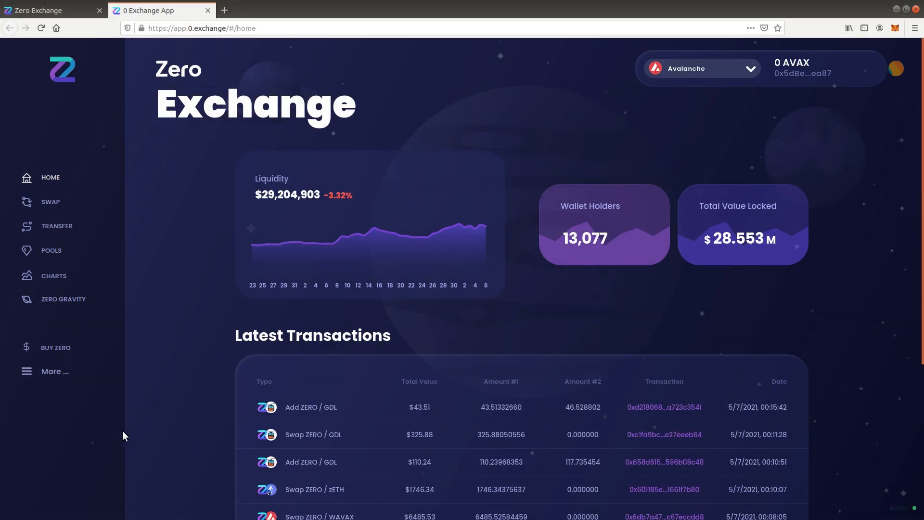
mouse_move(53, 371)
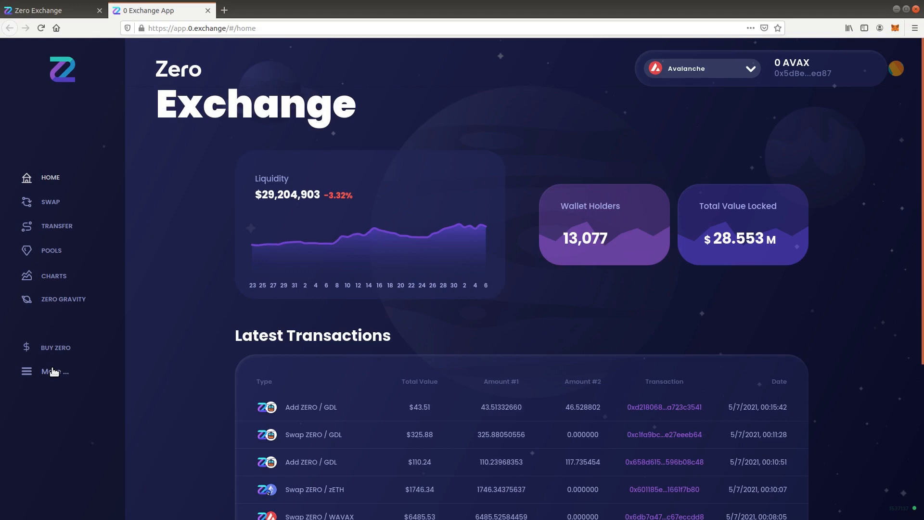
Step: Reach the Official Zero Contracts docs page via More > Guides and select the Ethereum ZERO address
click(54, 372)
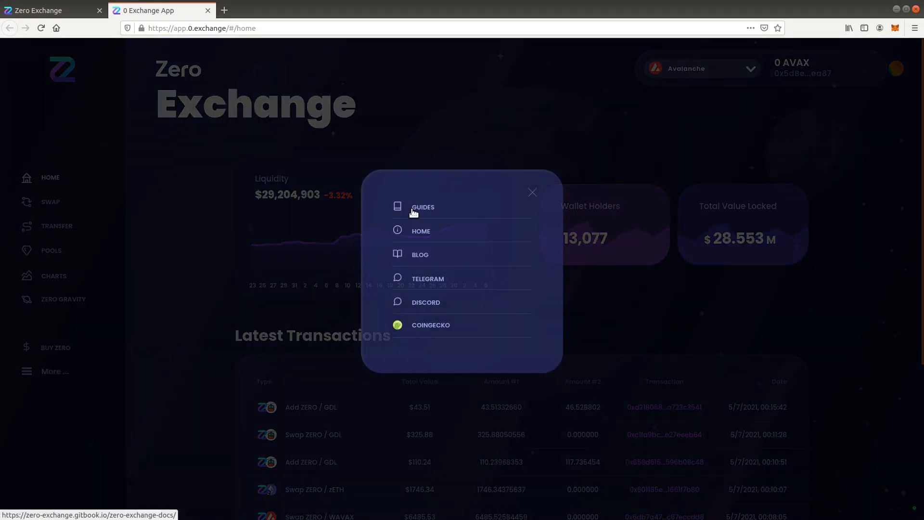
click(422, 207)
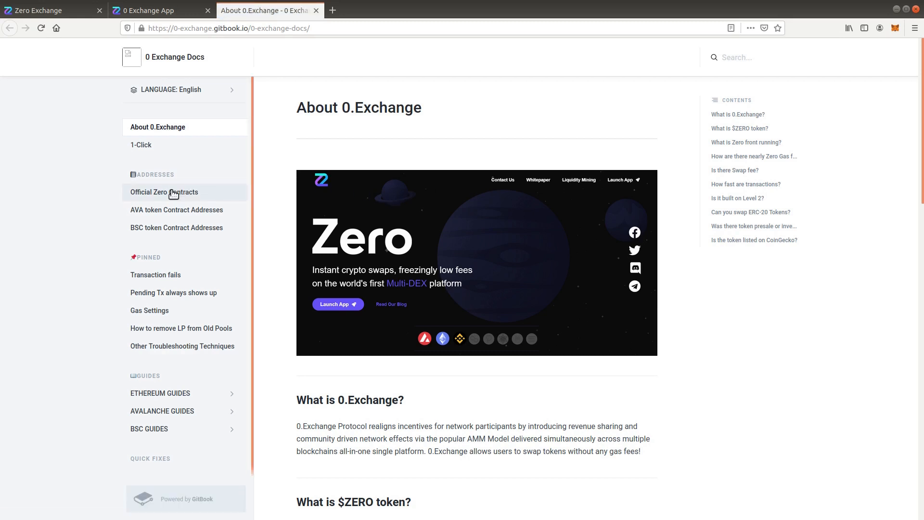
click(164, 192)
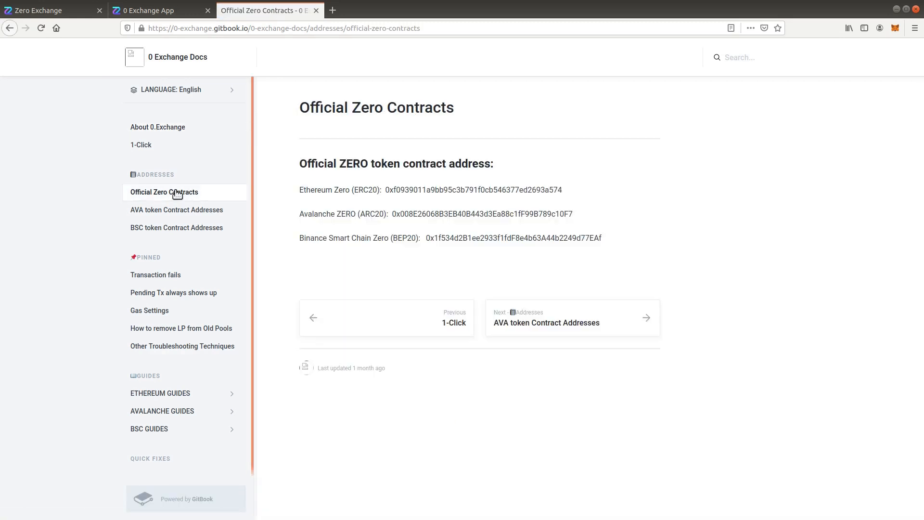
drag(386, 189, 466, 189)
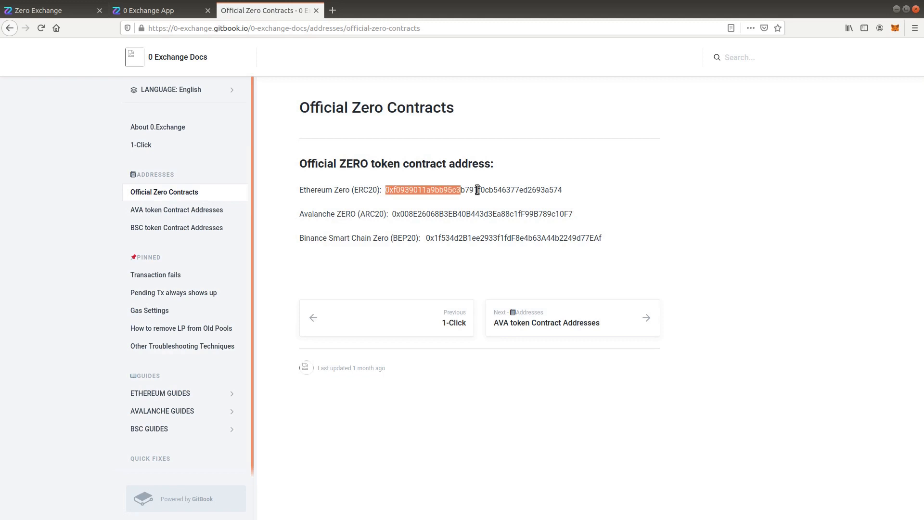
Step: Add ZERO as a custom token in MetaMask using contract a9bb95c3b791f0cb546377ed2693a574, then close the wallet
right_click(477, 190)
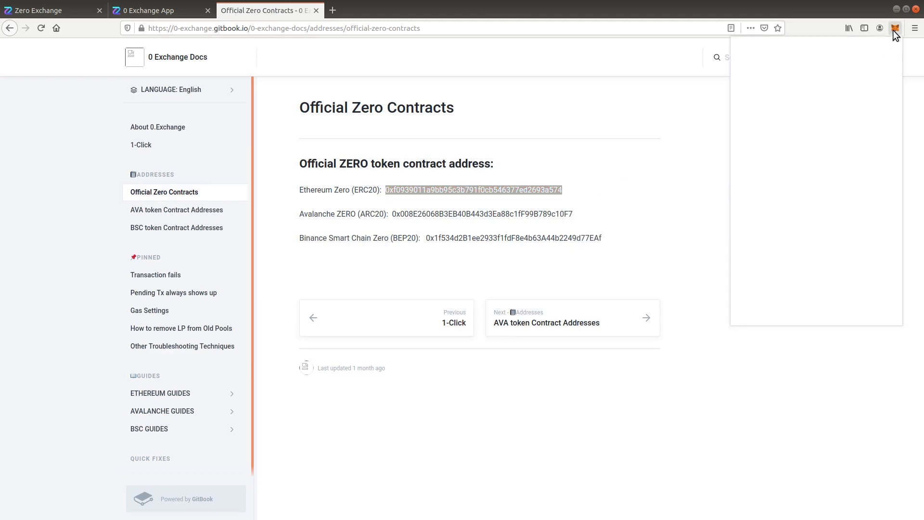
click(895, 28)
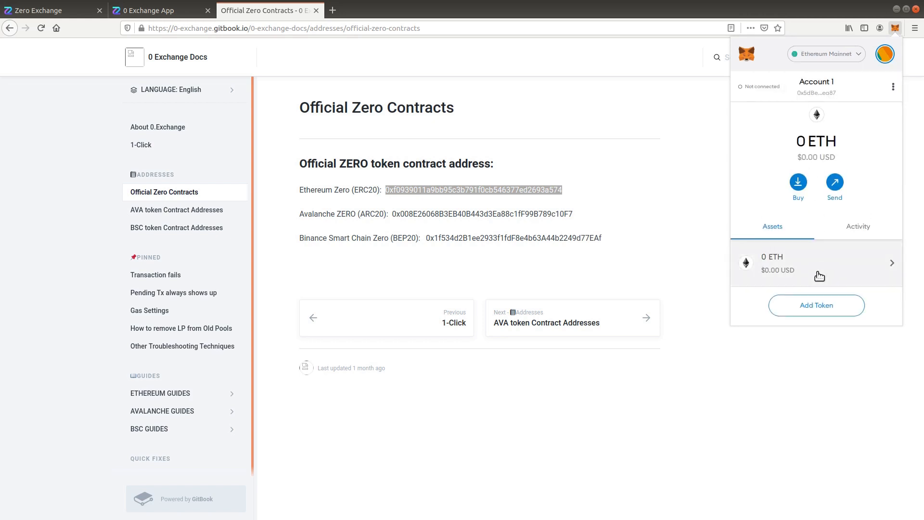
click(816, 305)
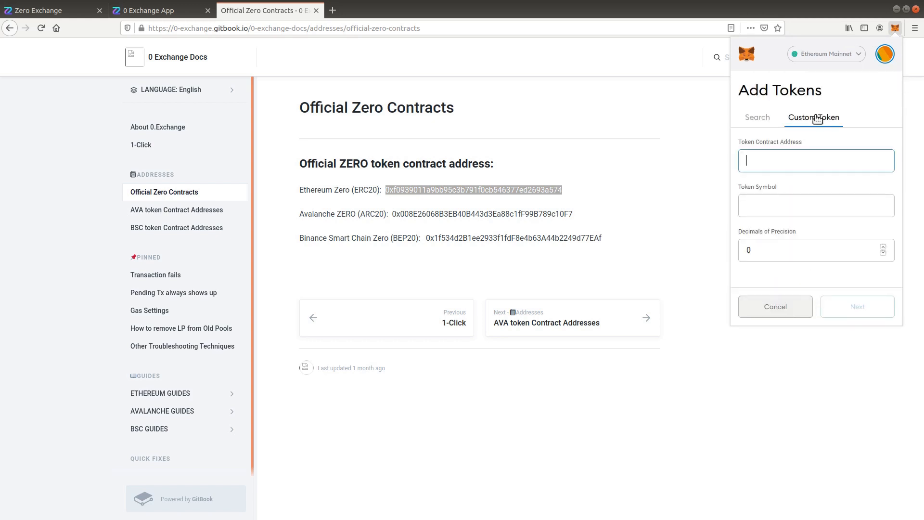
text(a9bb95c3b791f0cb546377ed2693a574)
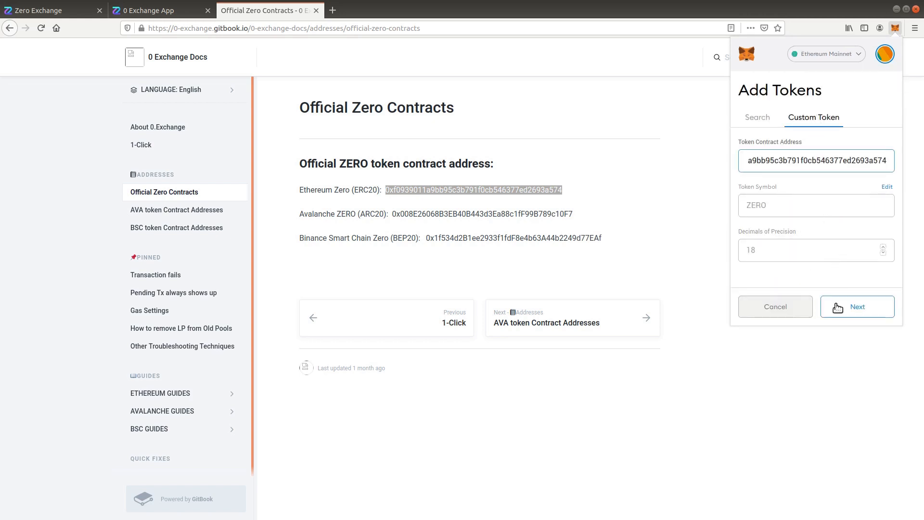
click(856, 307)
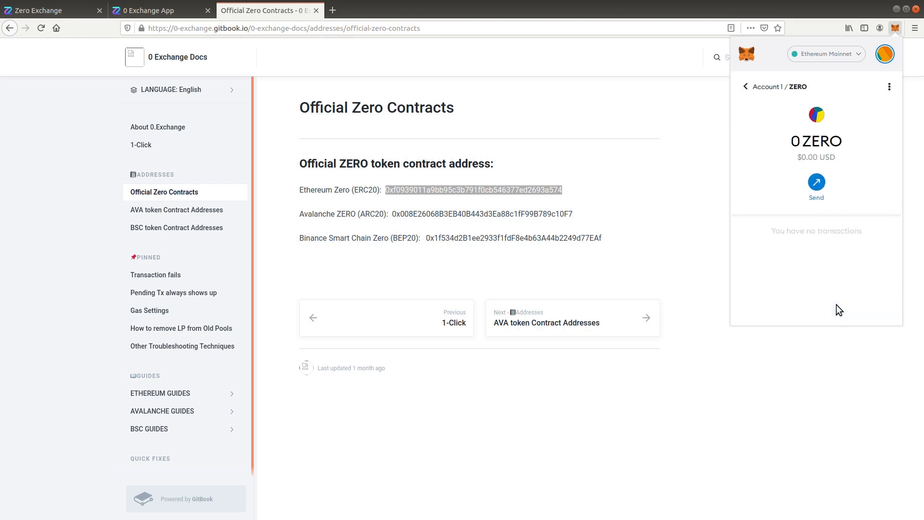
click(745, 86)
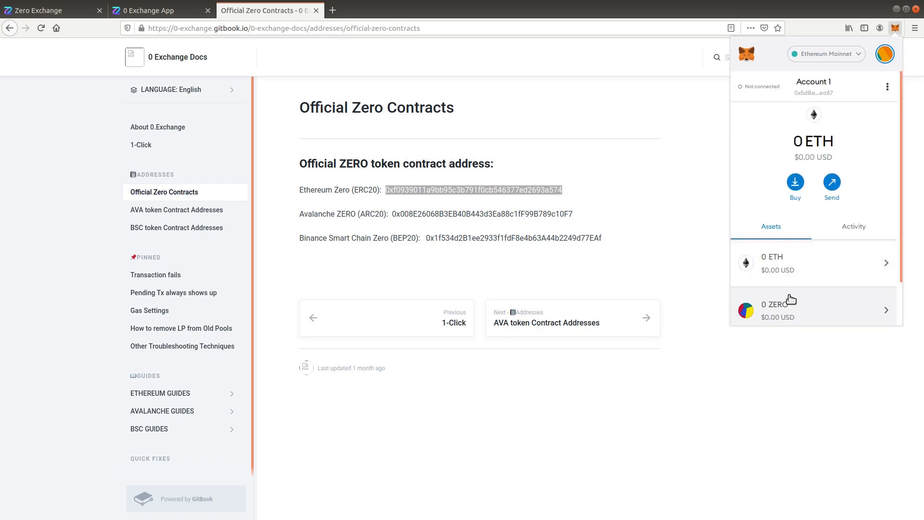
click(824, 54)
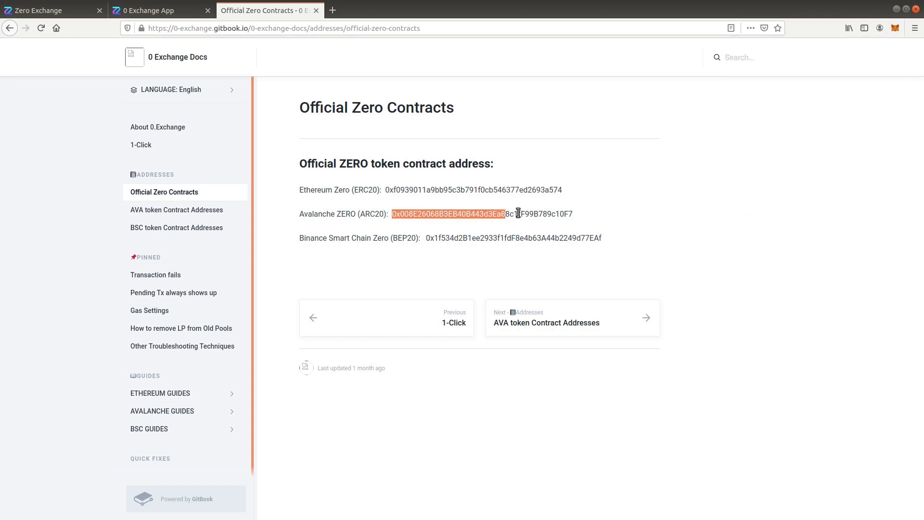
Step: Add the Avalanche ZERO contract as a custom token so 0 ZERO shows next to 0 AVAX
click(895, 28)
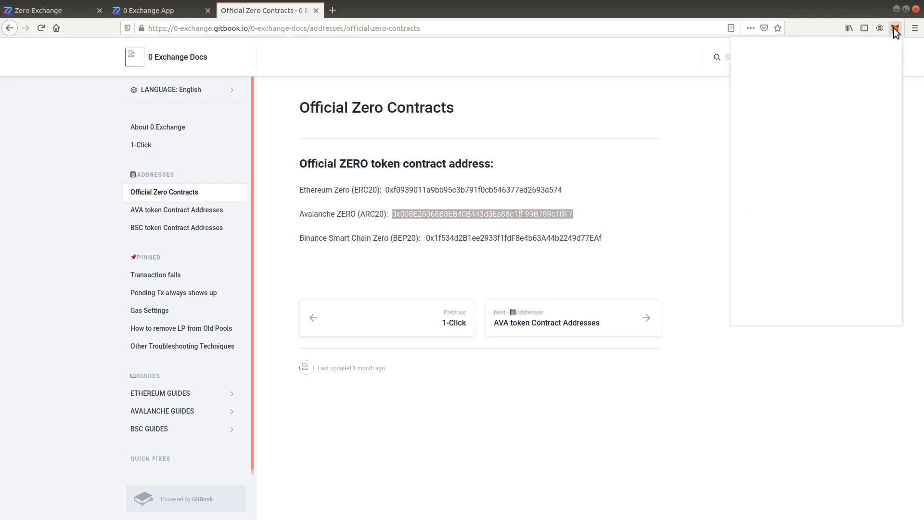
click(895, 28)
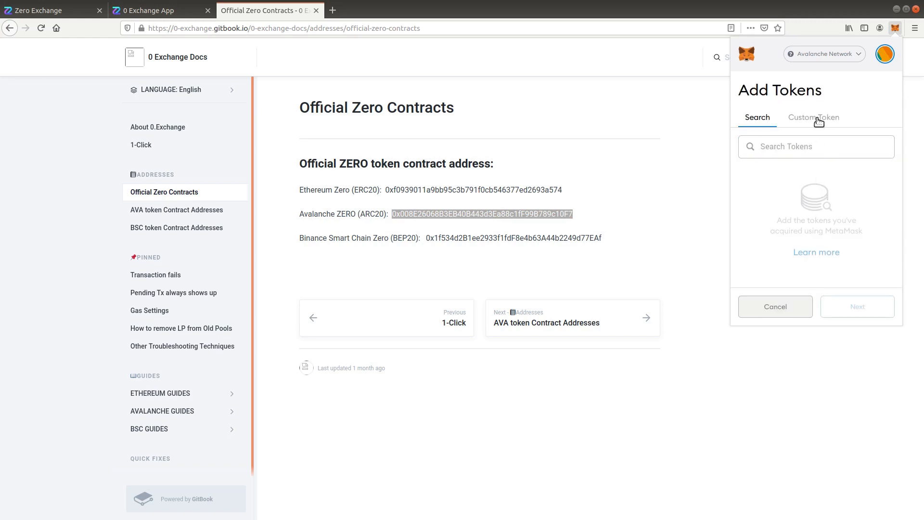
click(814, 118)
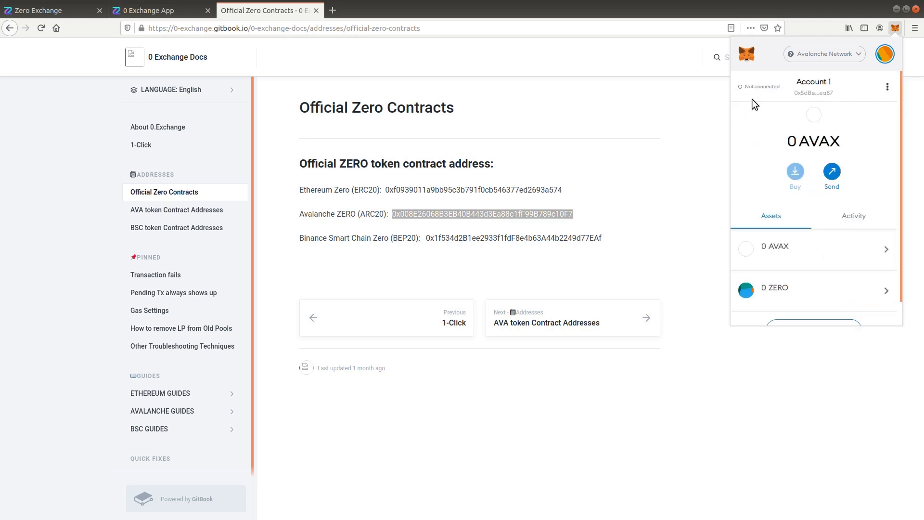
click(824, 54)
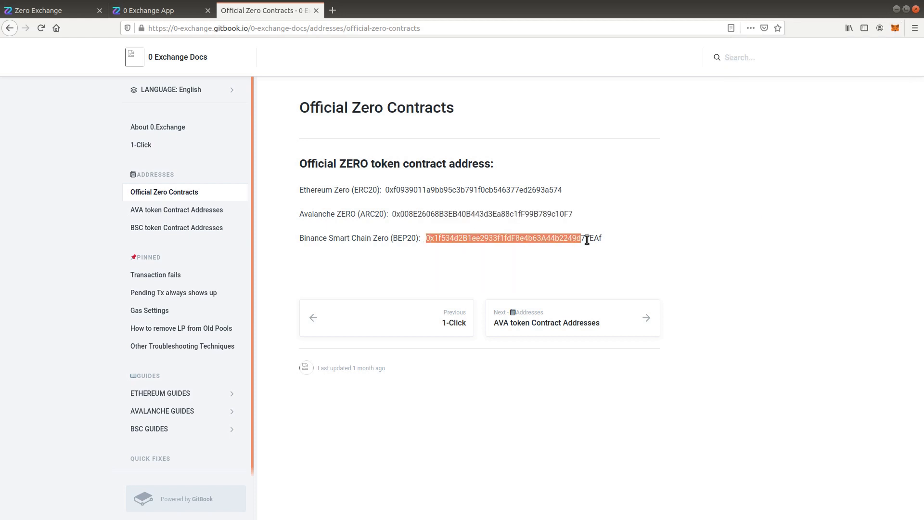
Step: On Smart Chain in MetaMask, begin a custom token entry with the contract address field still empty
click(895, 28)
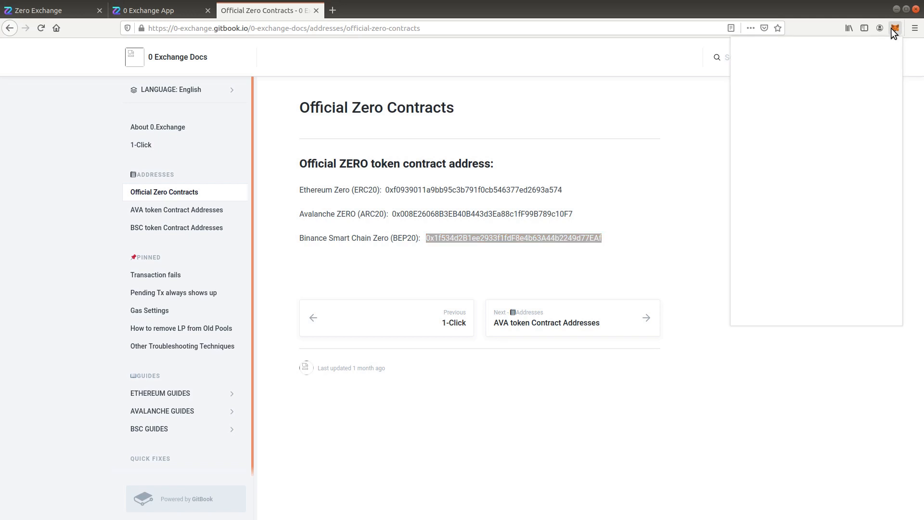
click(894, 28)
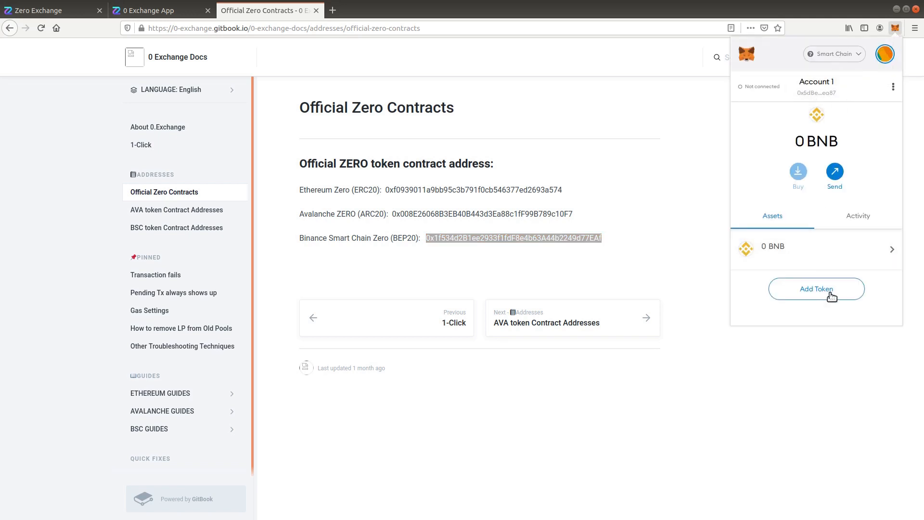
click(816, 289)
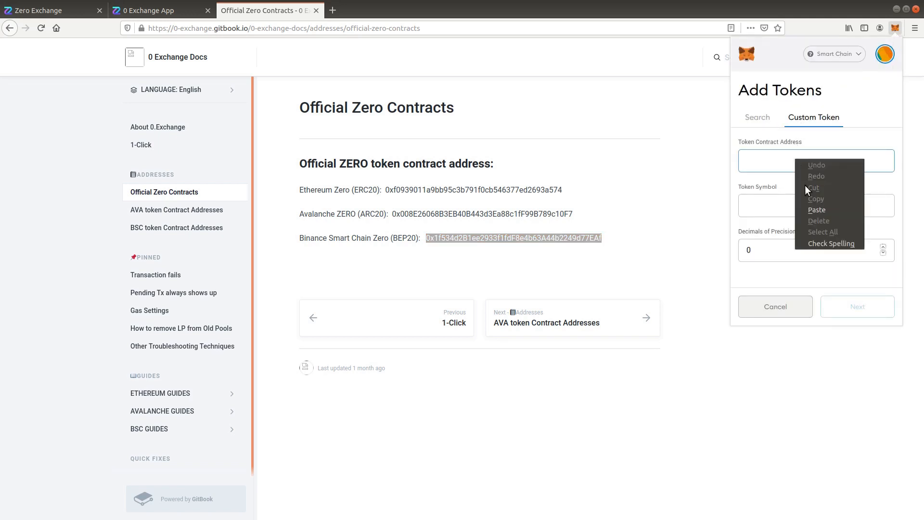